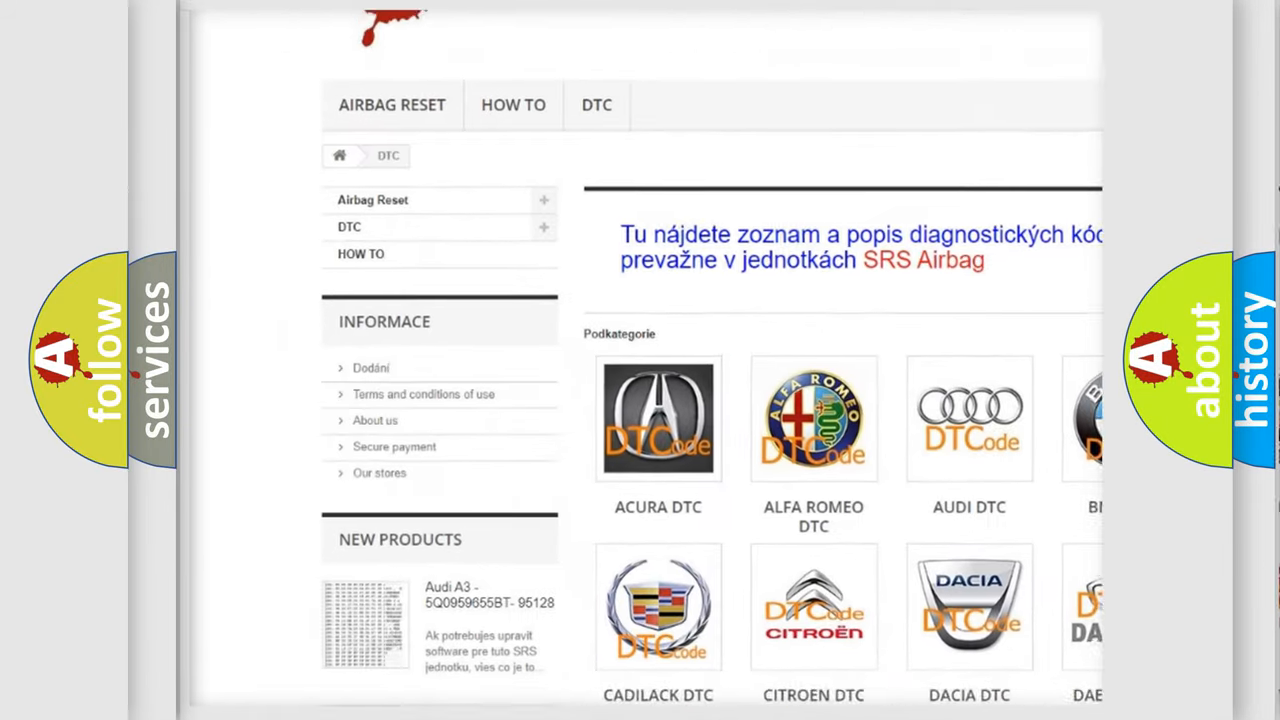
{"action": "scroll", "scroll_direction": "down", "scroll_amount": 3}
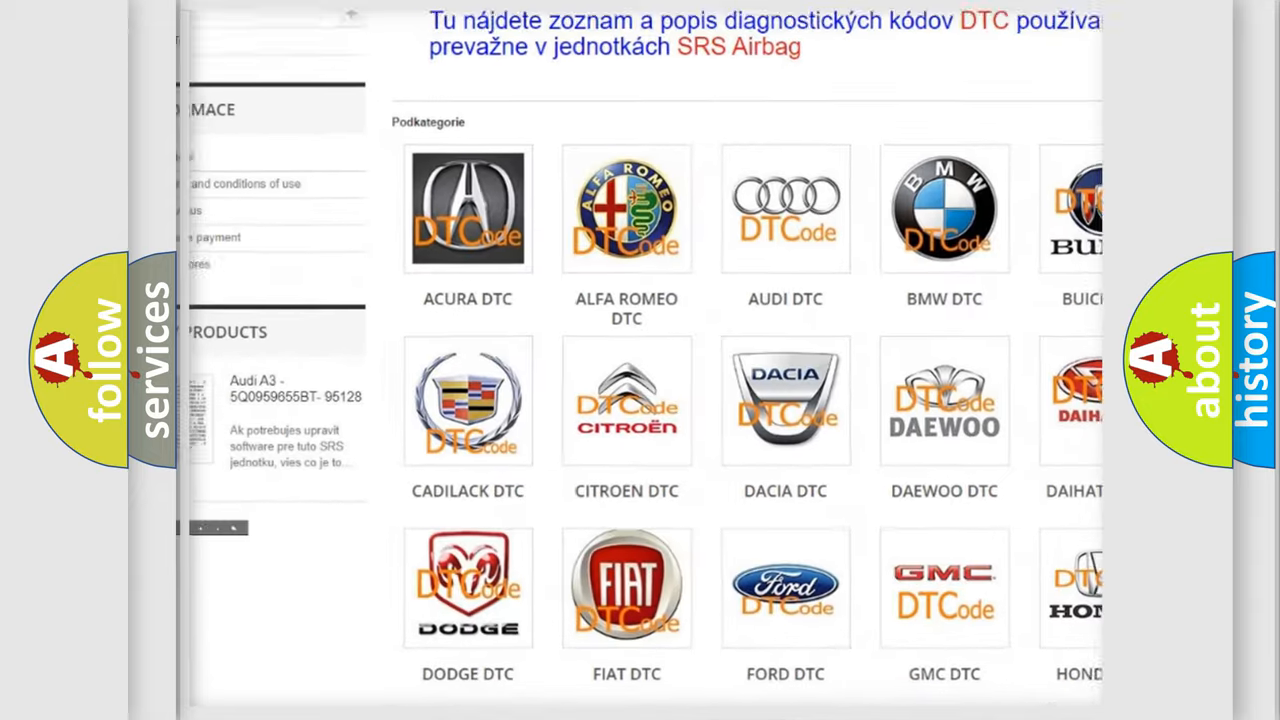
{"action": "scroll", "scroll_direction": "down", "scroll_amount": 3}
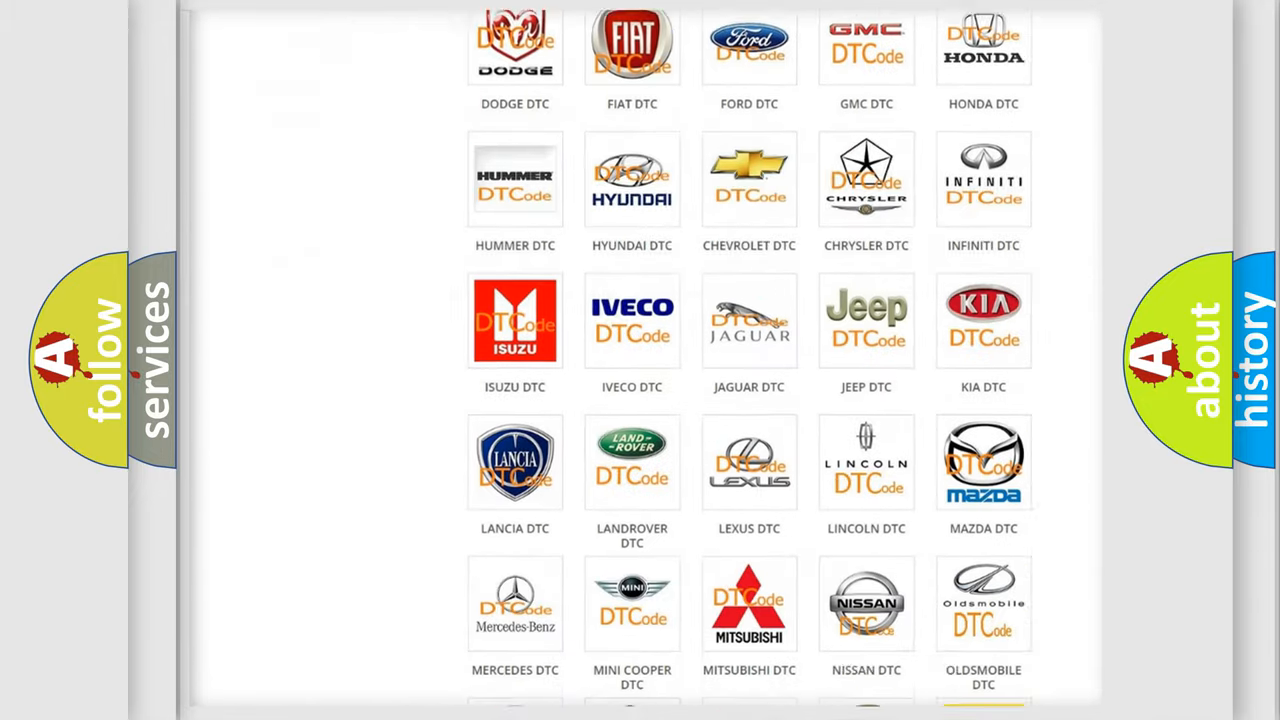
{"action": "scroll", "scroll_direction": "down", "scroll_amount": 3}
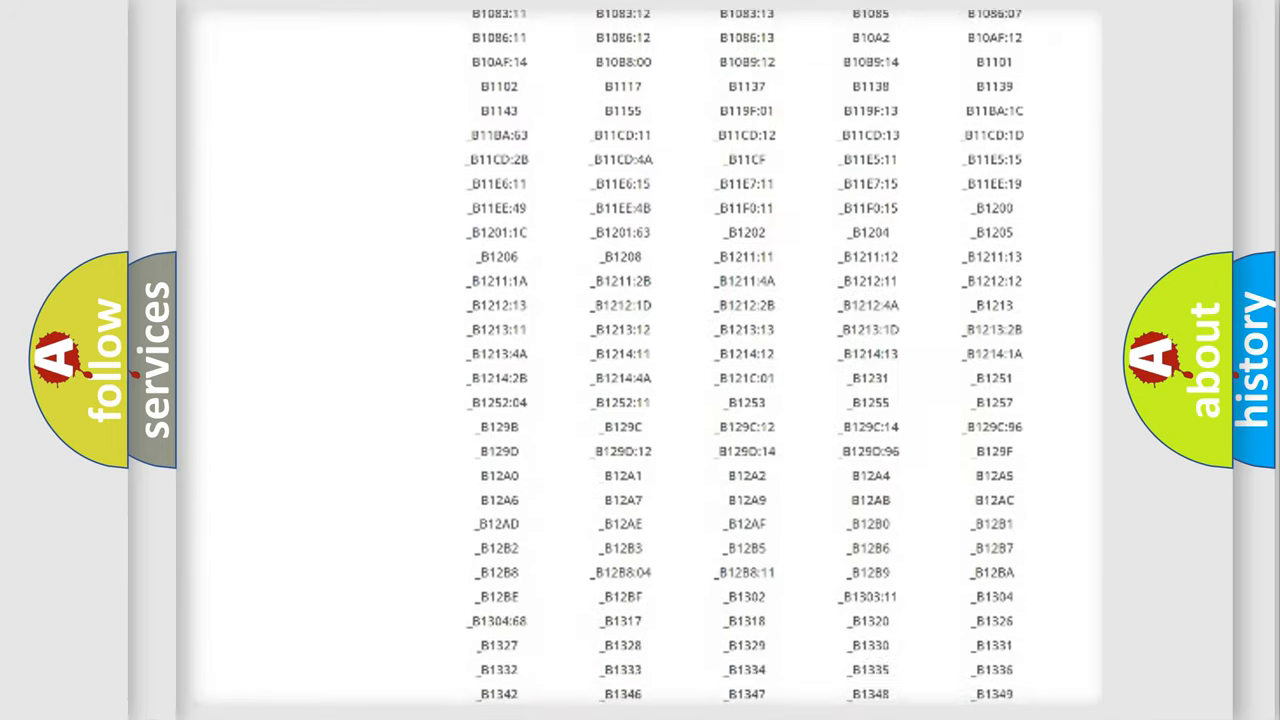
{"action": "scroll", "scroll_direction": "down", "scroll_amount": 3}
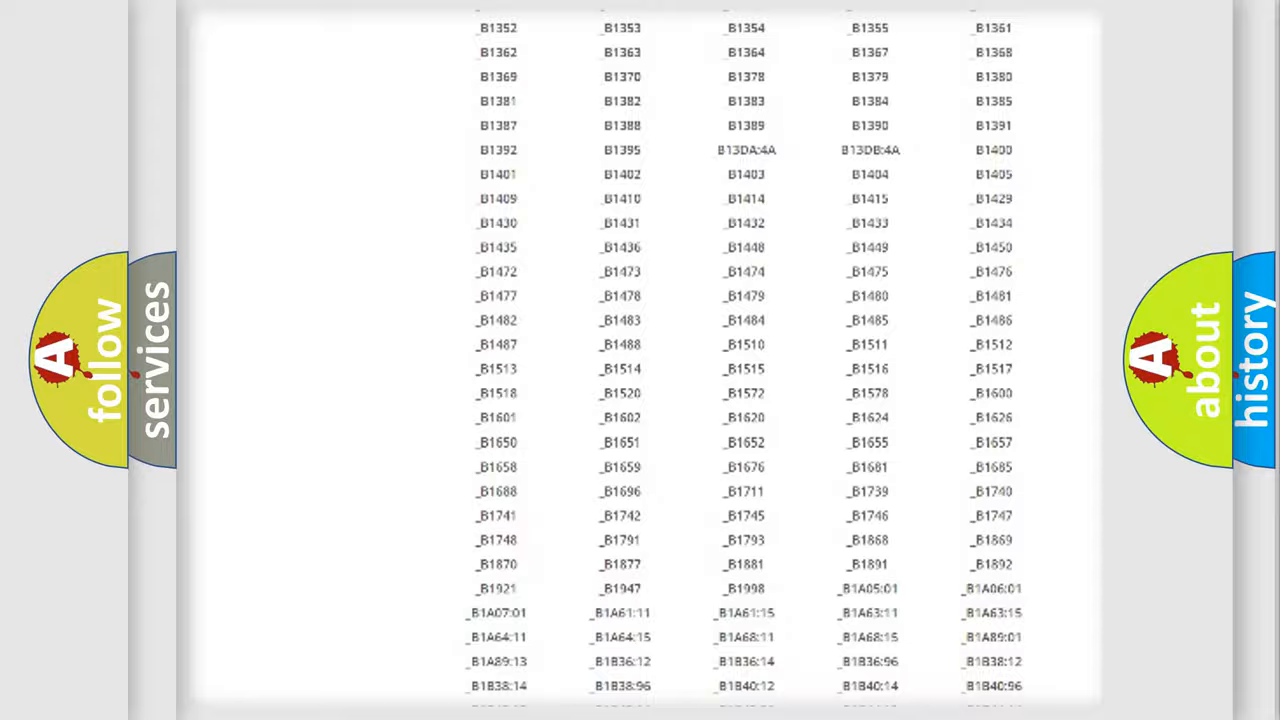